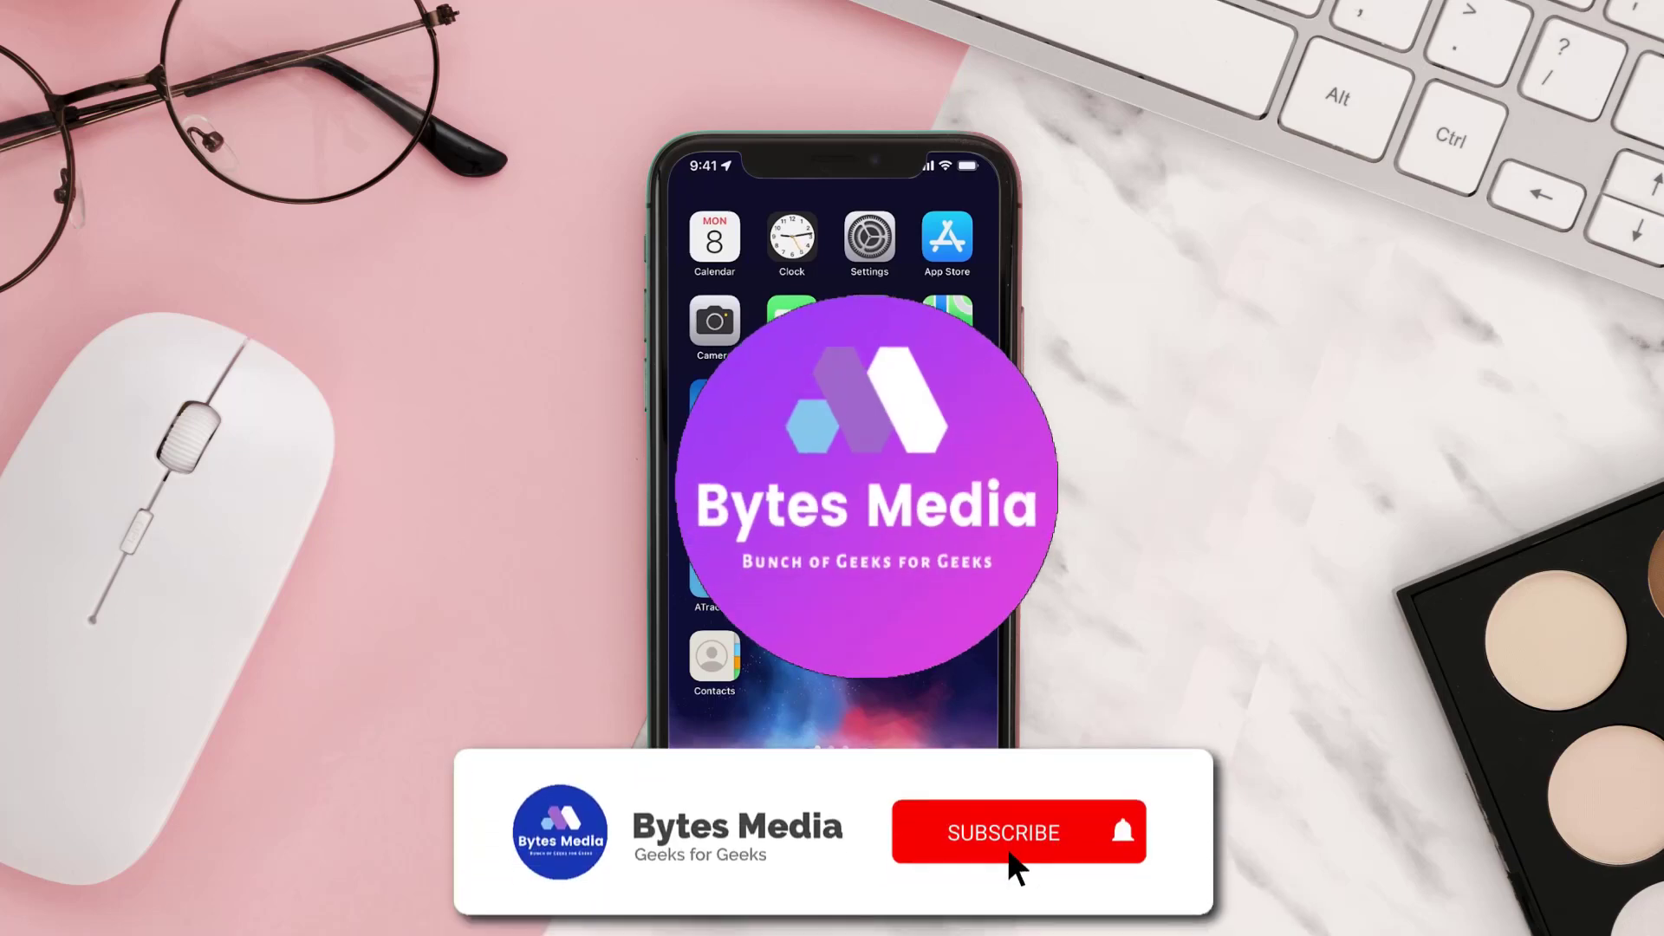
Launch the App Store from the home screen.
left_click(1004, 832)
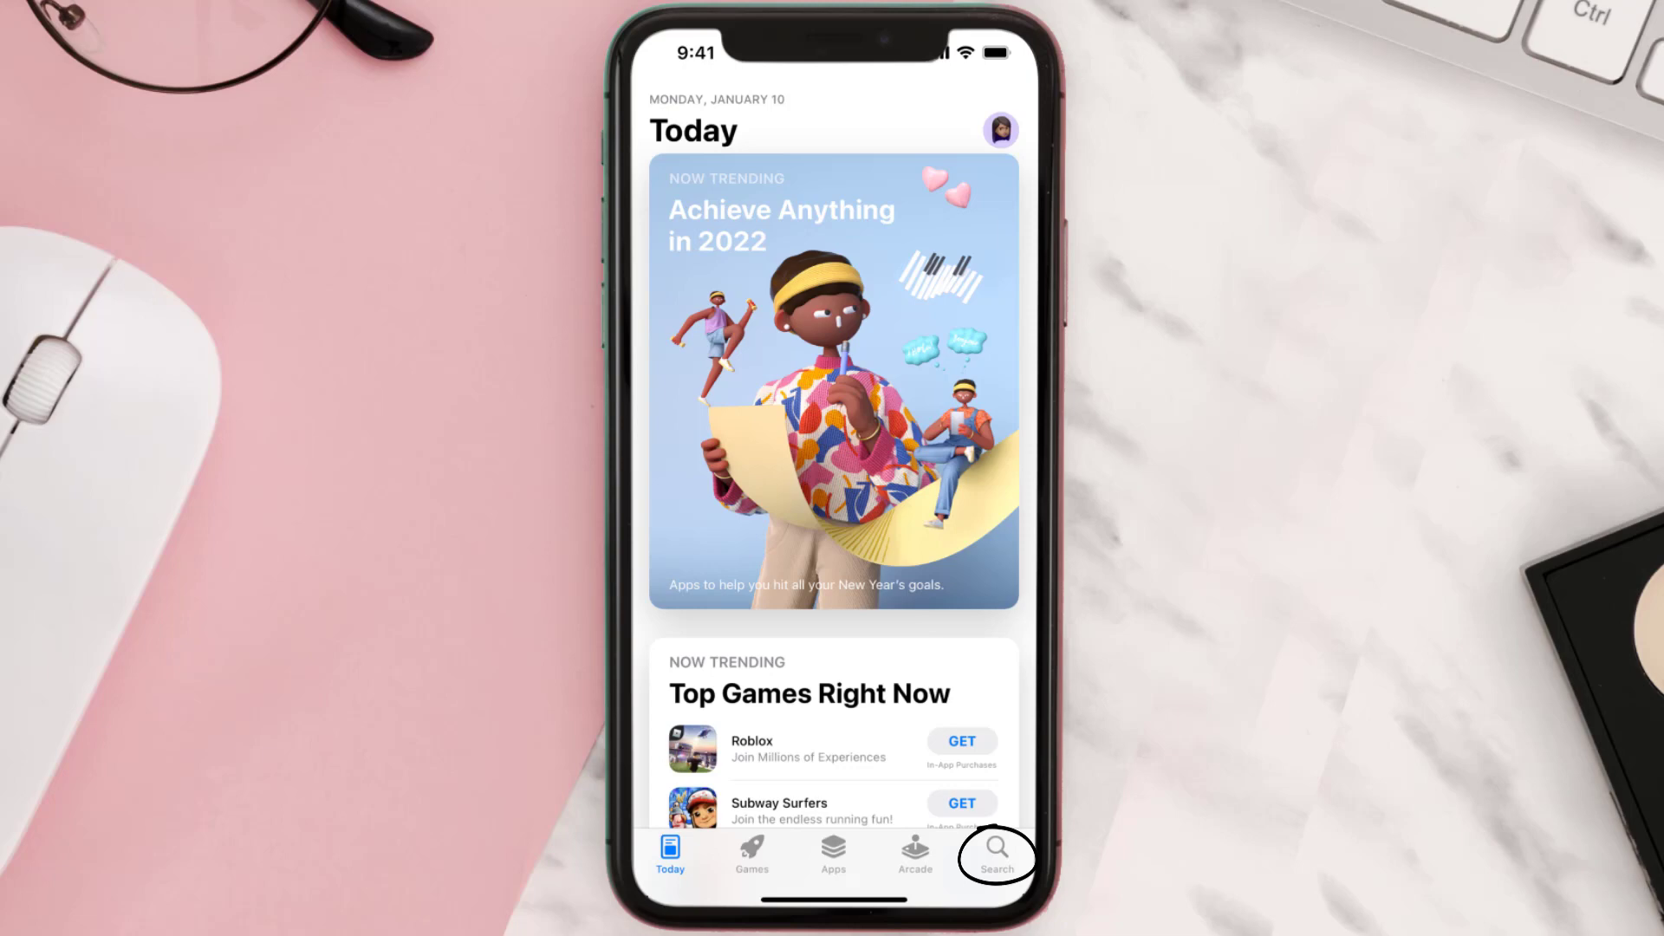
Search 'home depot workforce' and start the Workforce Tools update.
left_click(994, 855)
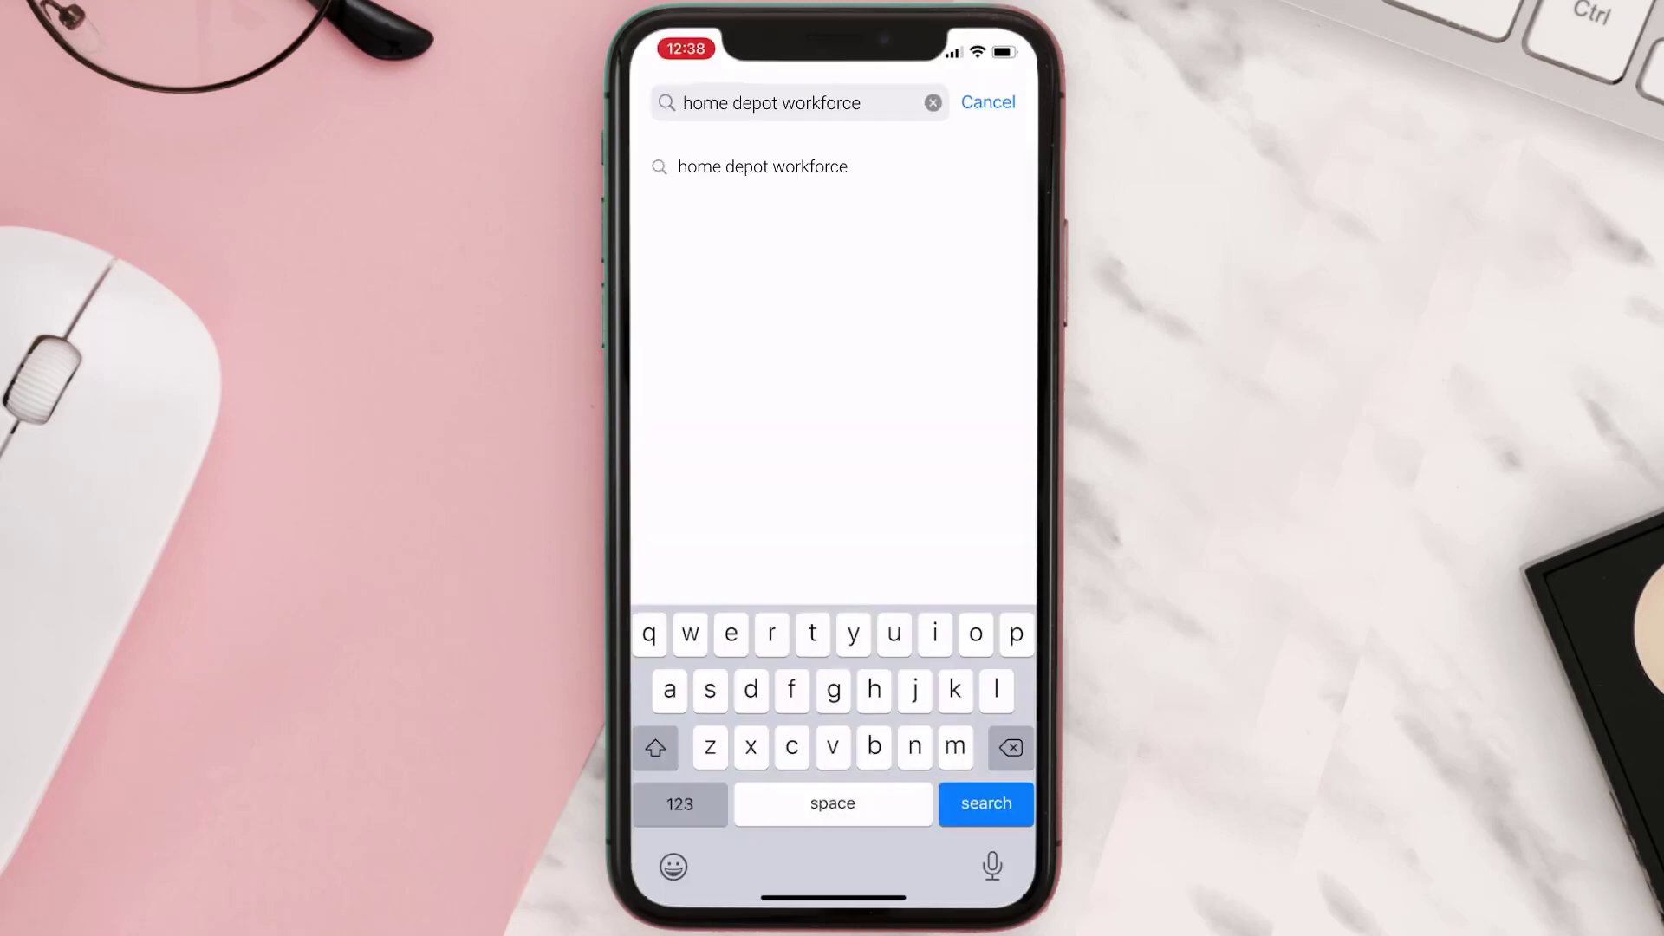
left_click(985, 803)
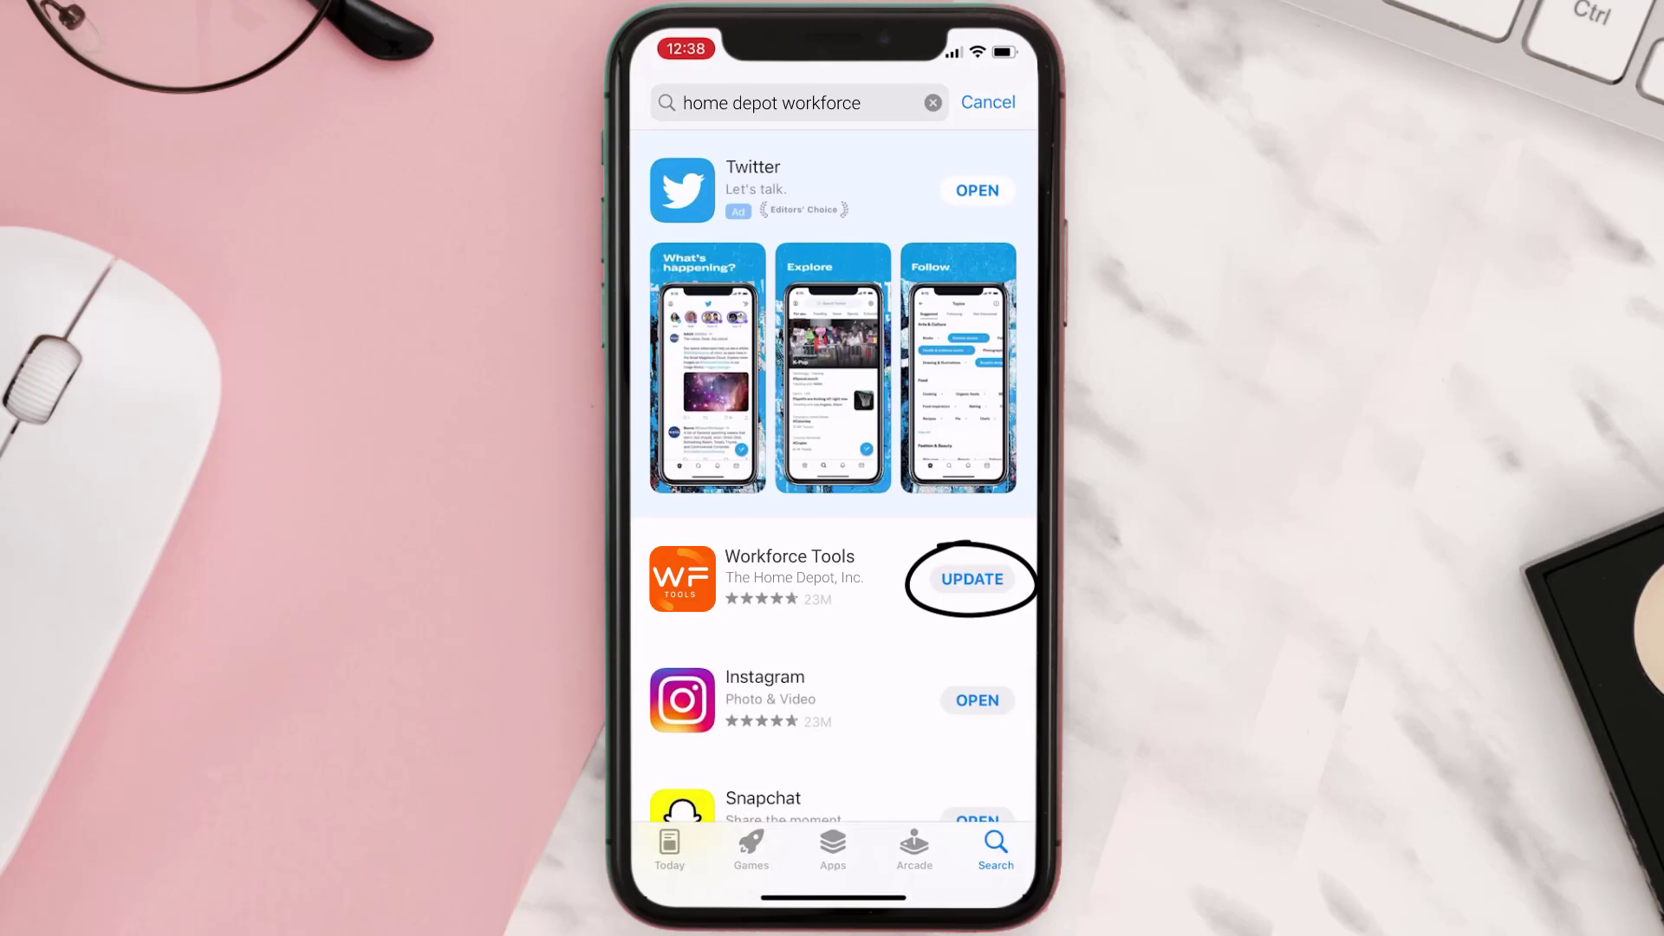
left_click(971, 579)
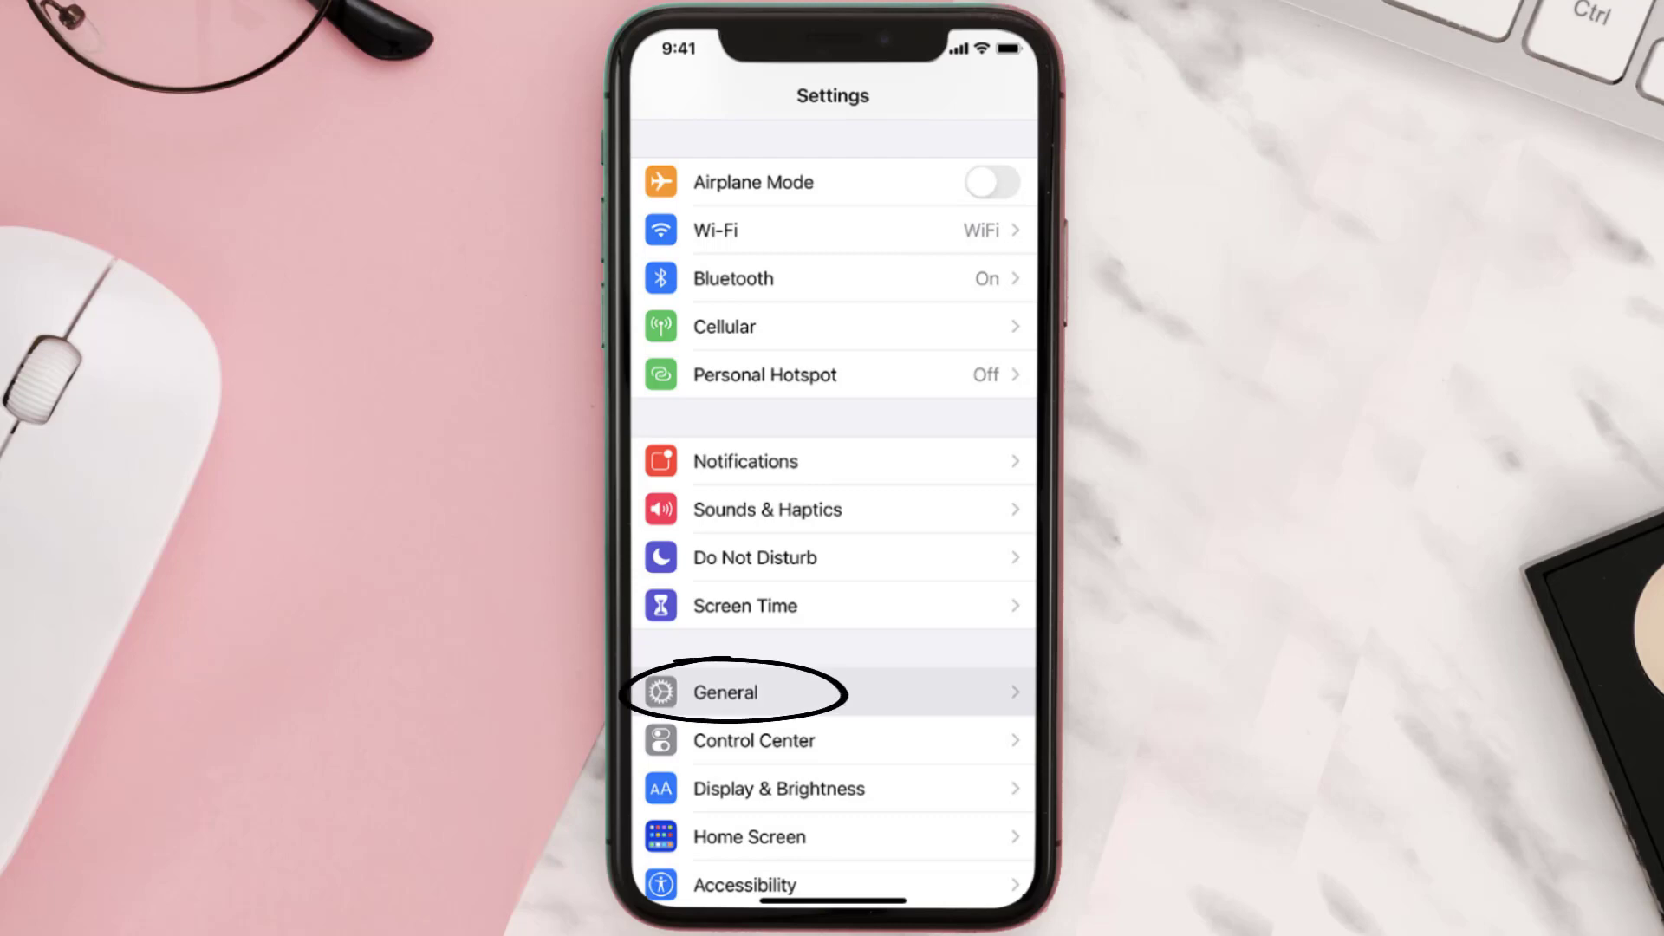
Reach Workforce Tools' storage page via General > iPhone Storage (40.5 MB).
left_click(725, 692)
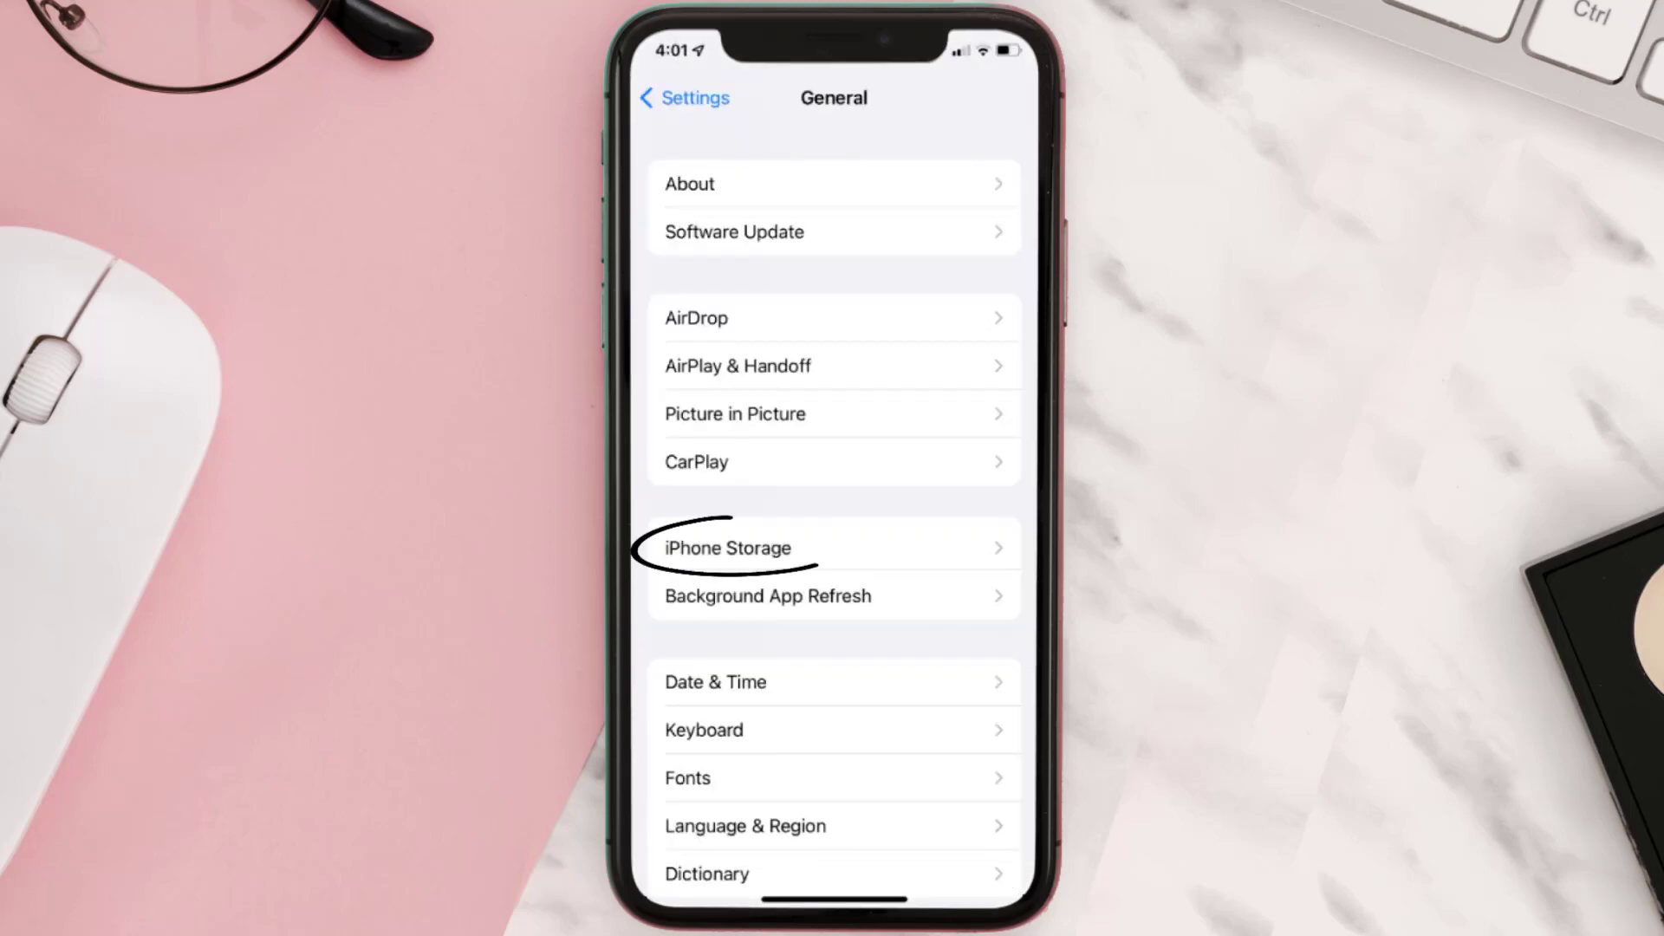
left_click(730, 548)
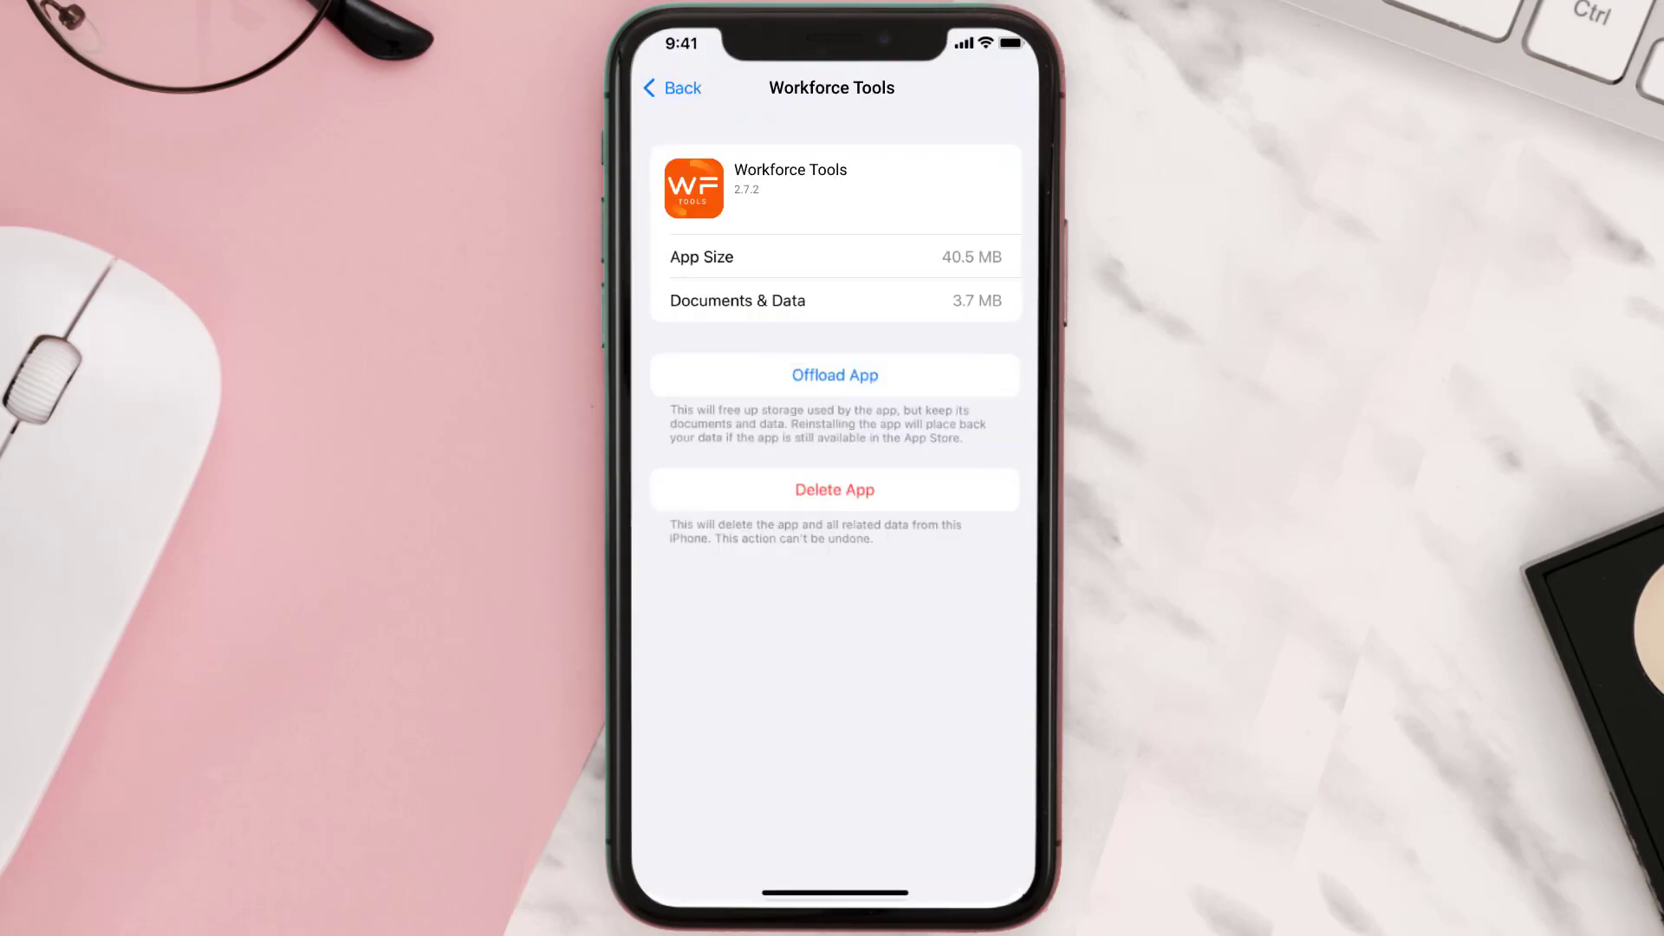
left_click(834, 374)
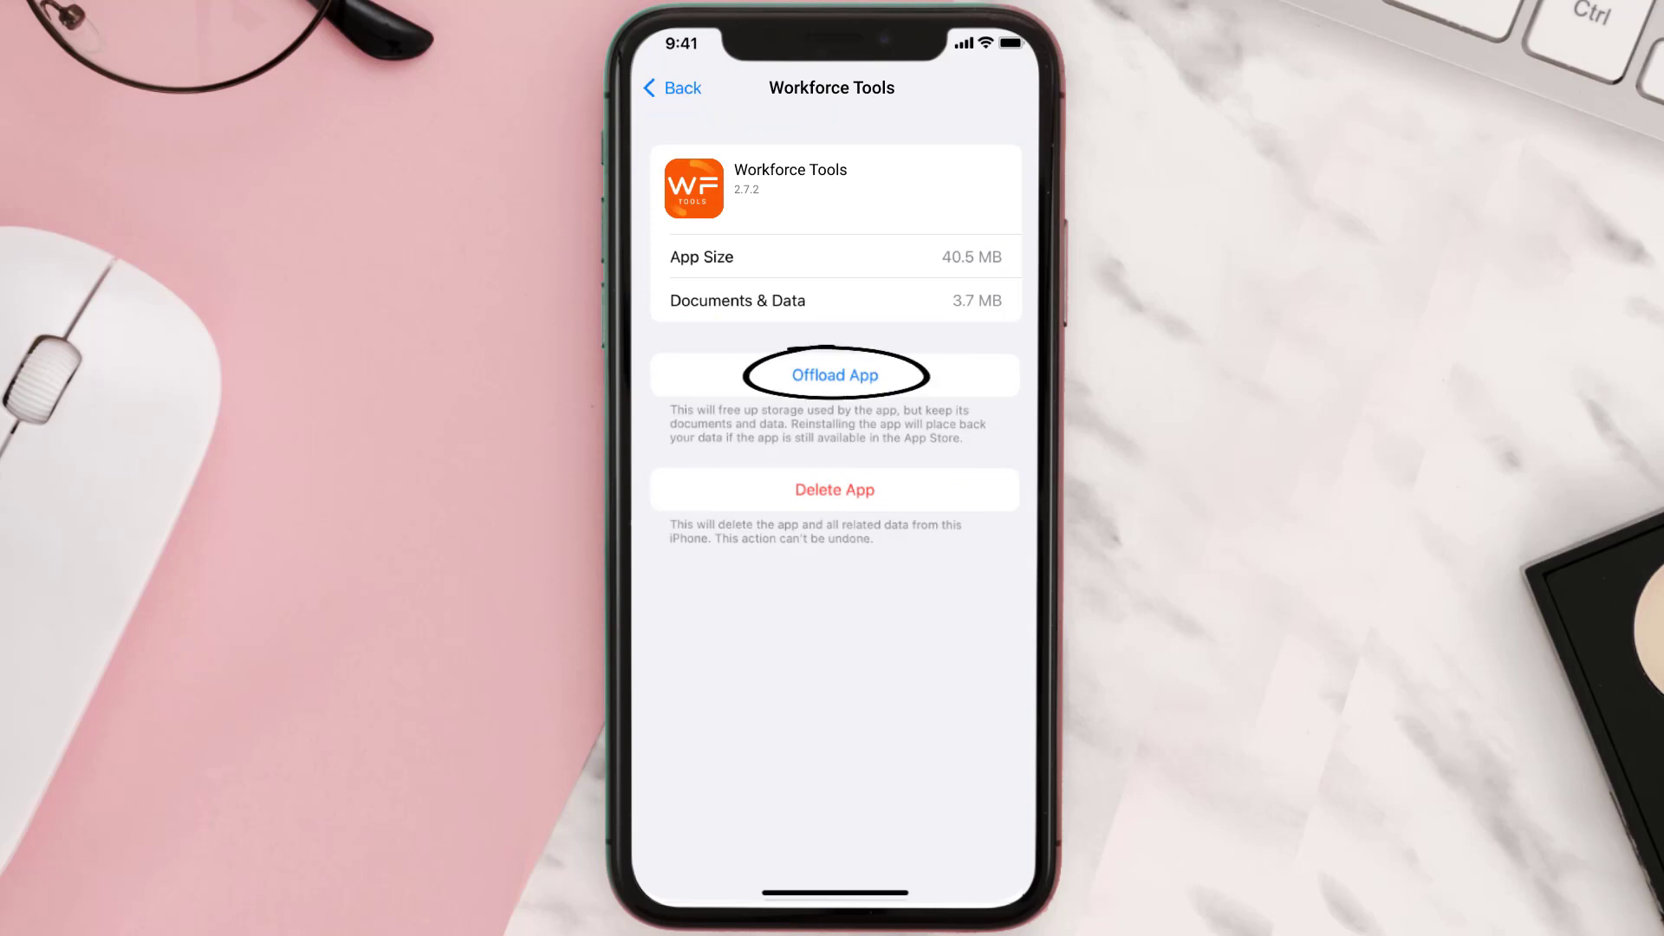
Offload Workforce Tools and confirm, keeping its 3.6 MB of documents and data.
left_click(834, 375)
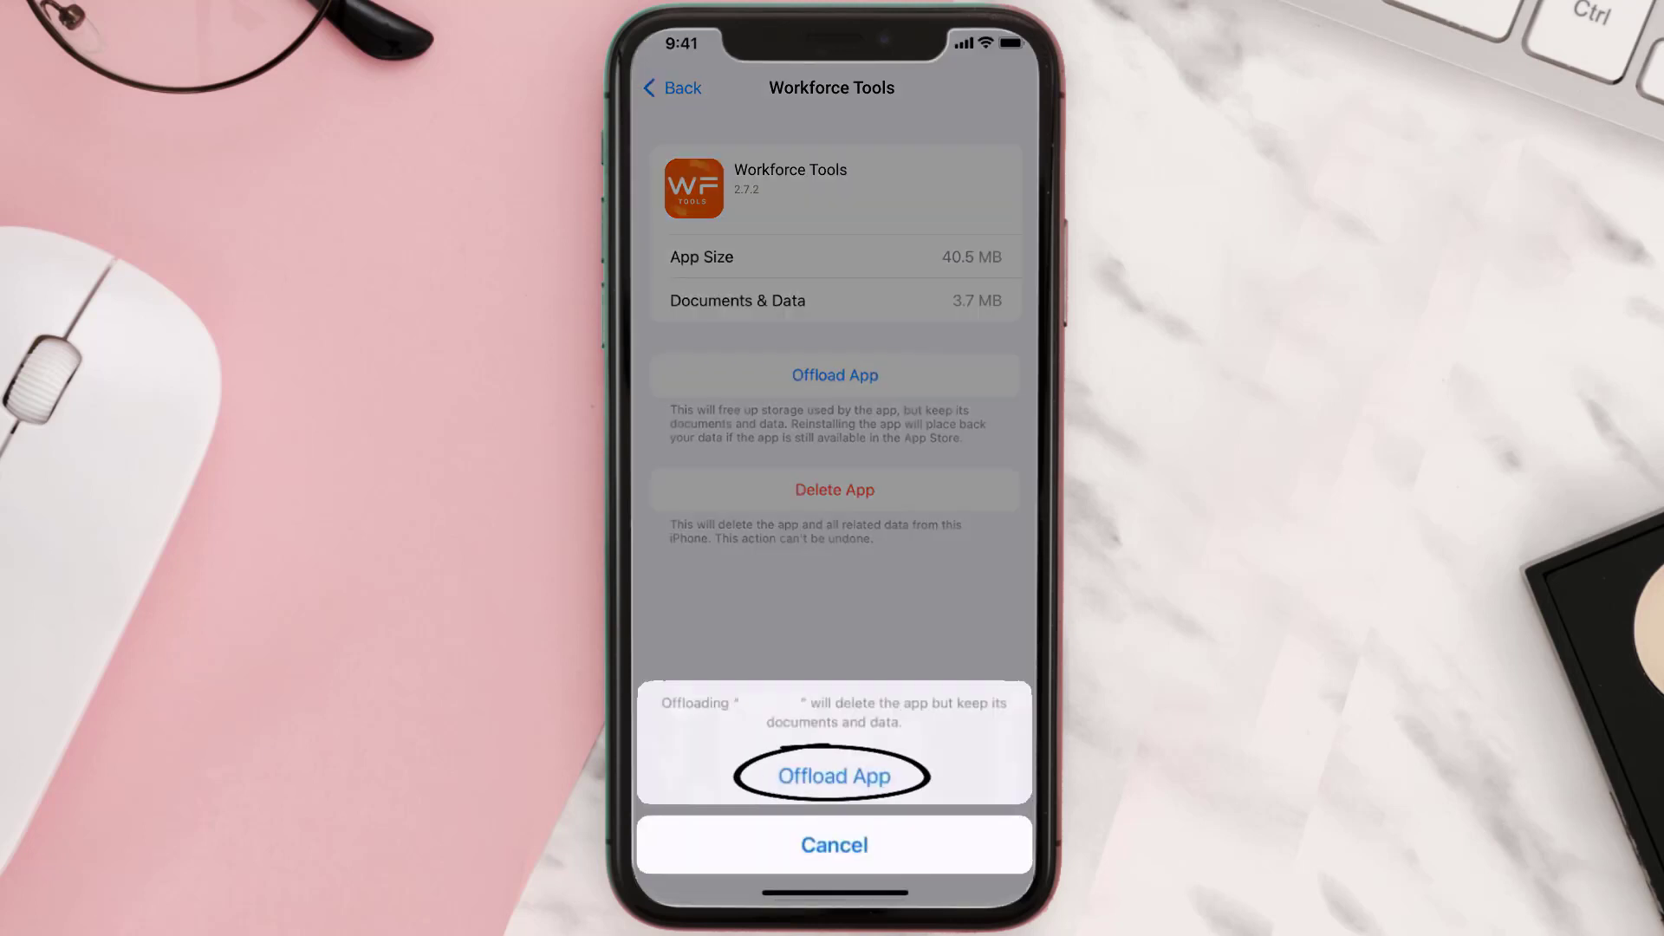
left_click(834, 777)
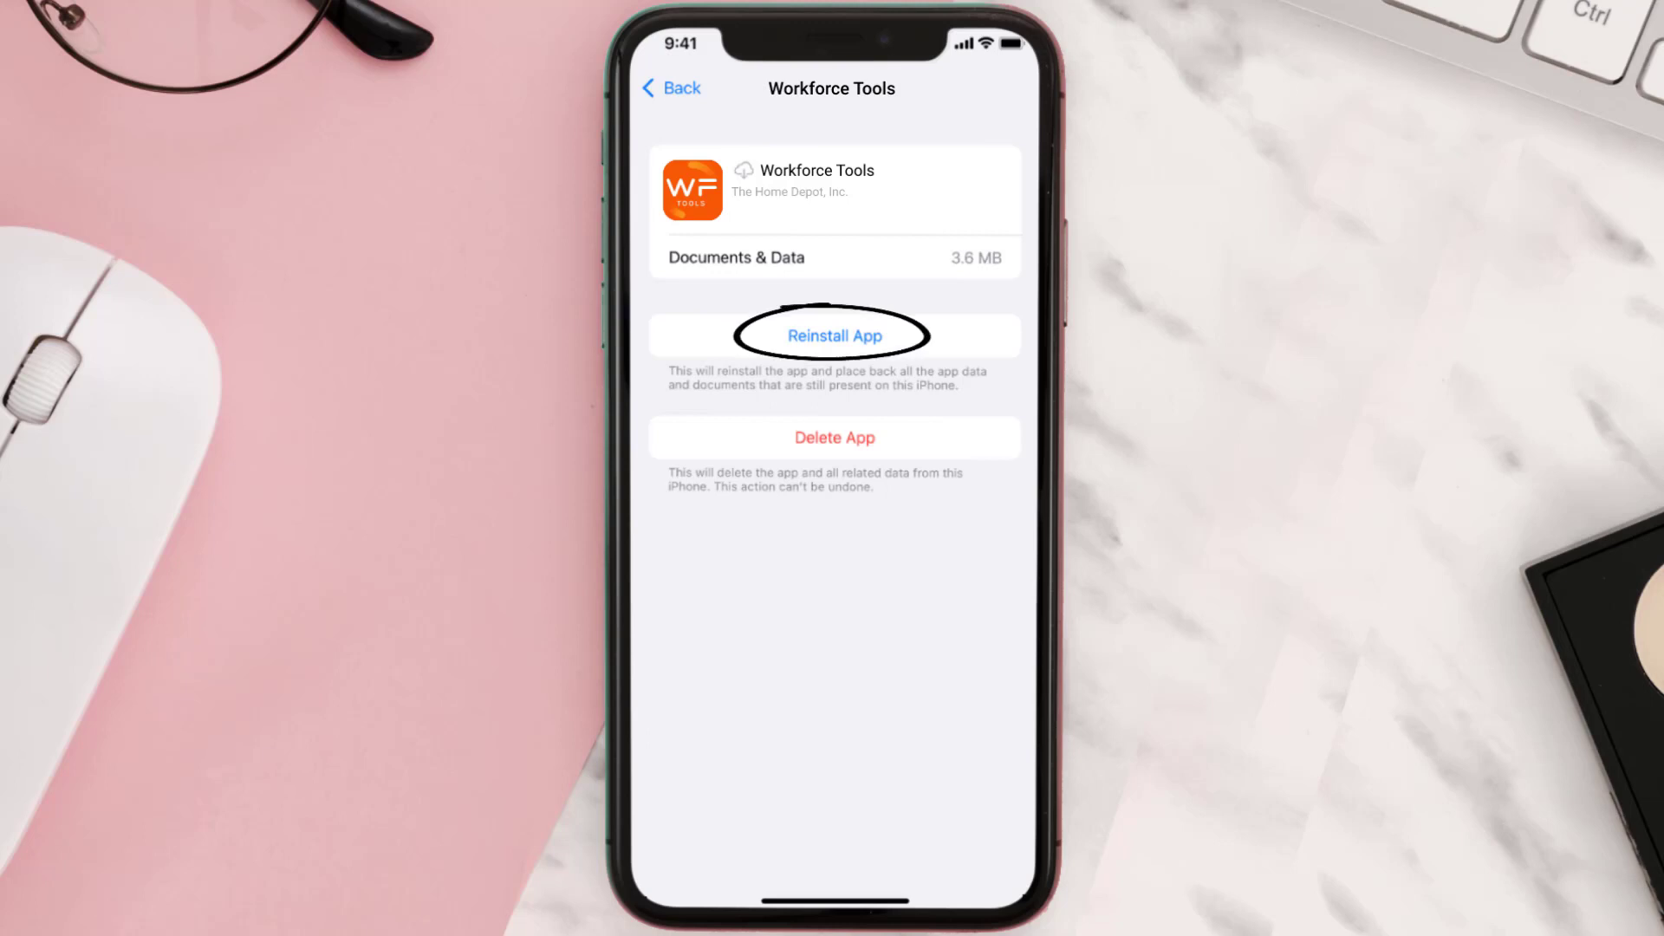
Reinstall the offloaded Workforce Tools app from its storage page.
left_click(834, 335)
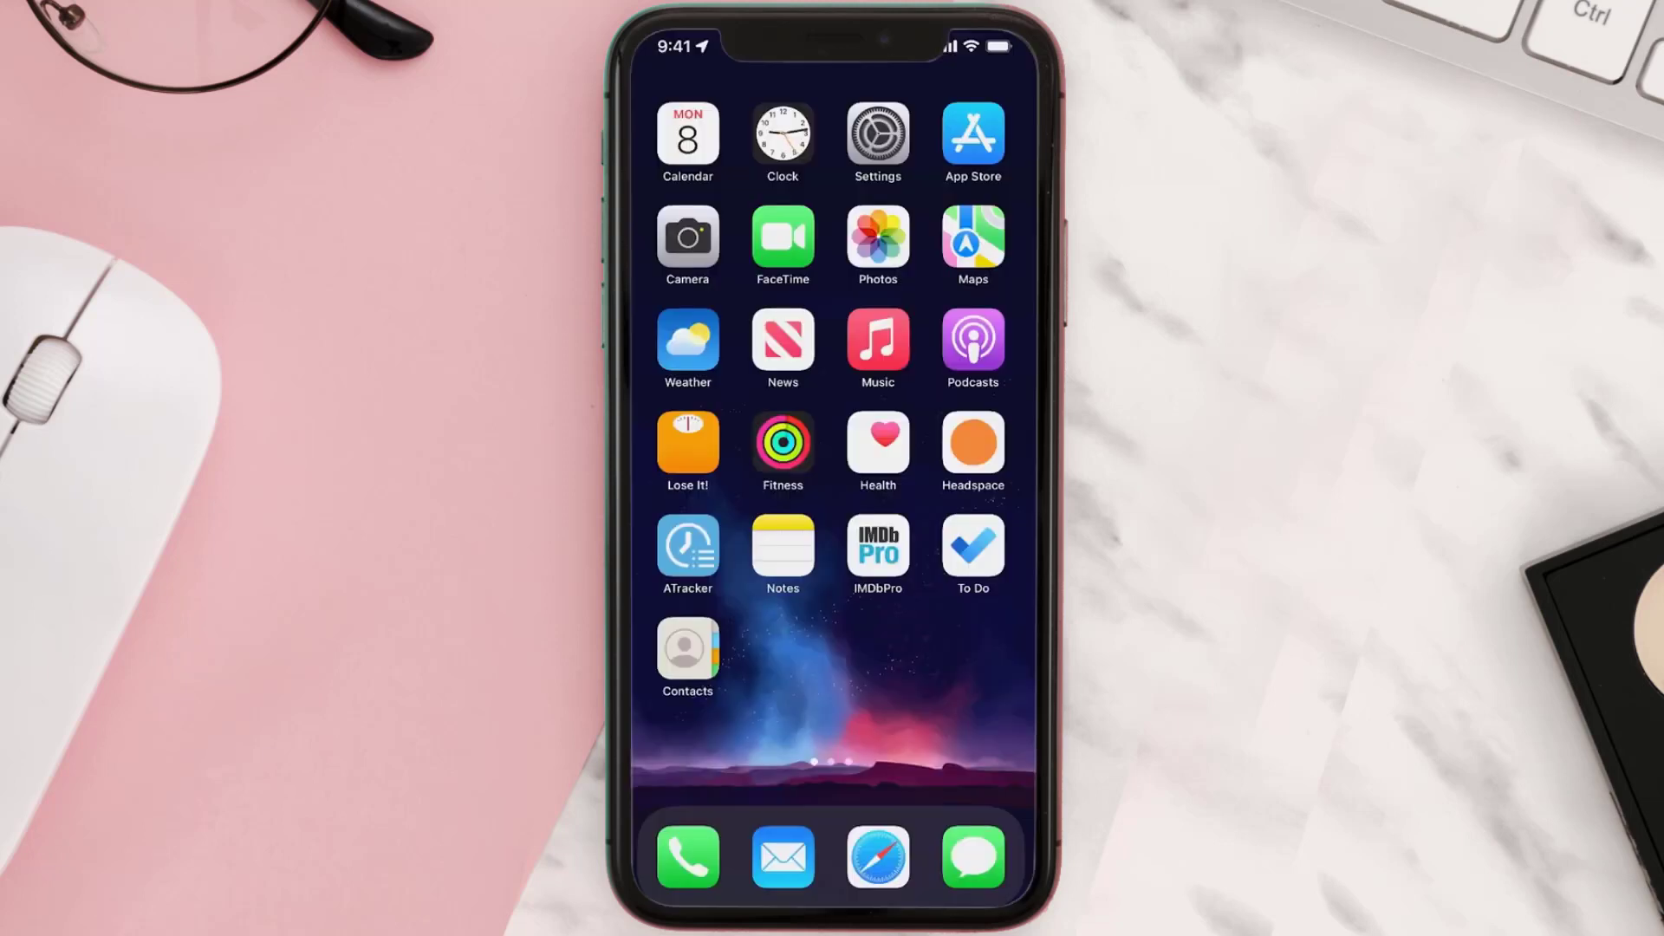
Get Workforce Tools again from the App Store search so it shows OPEN.
left_click(970, 133)
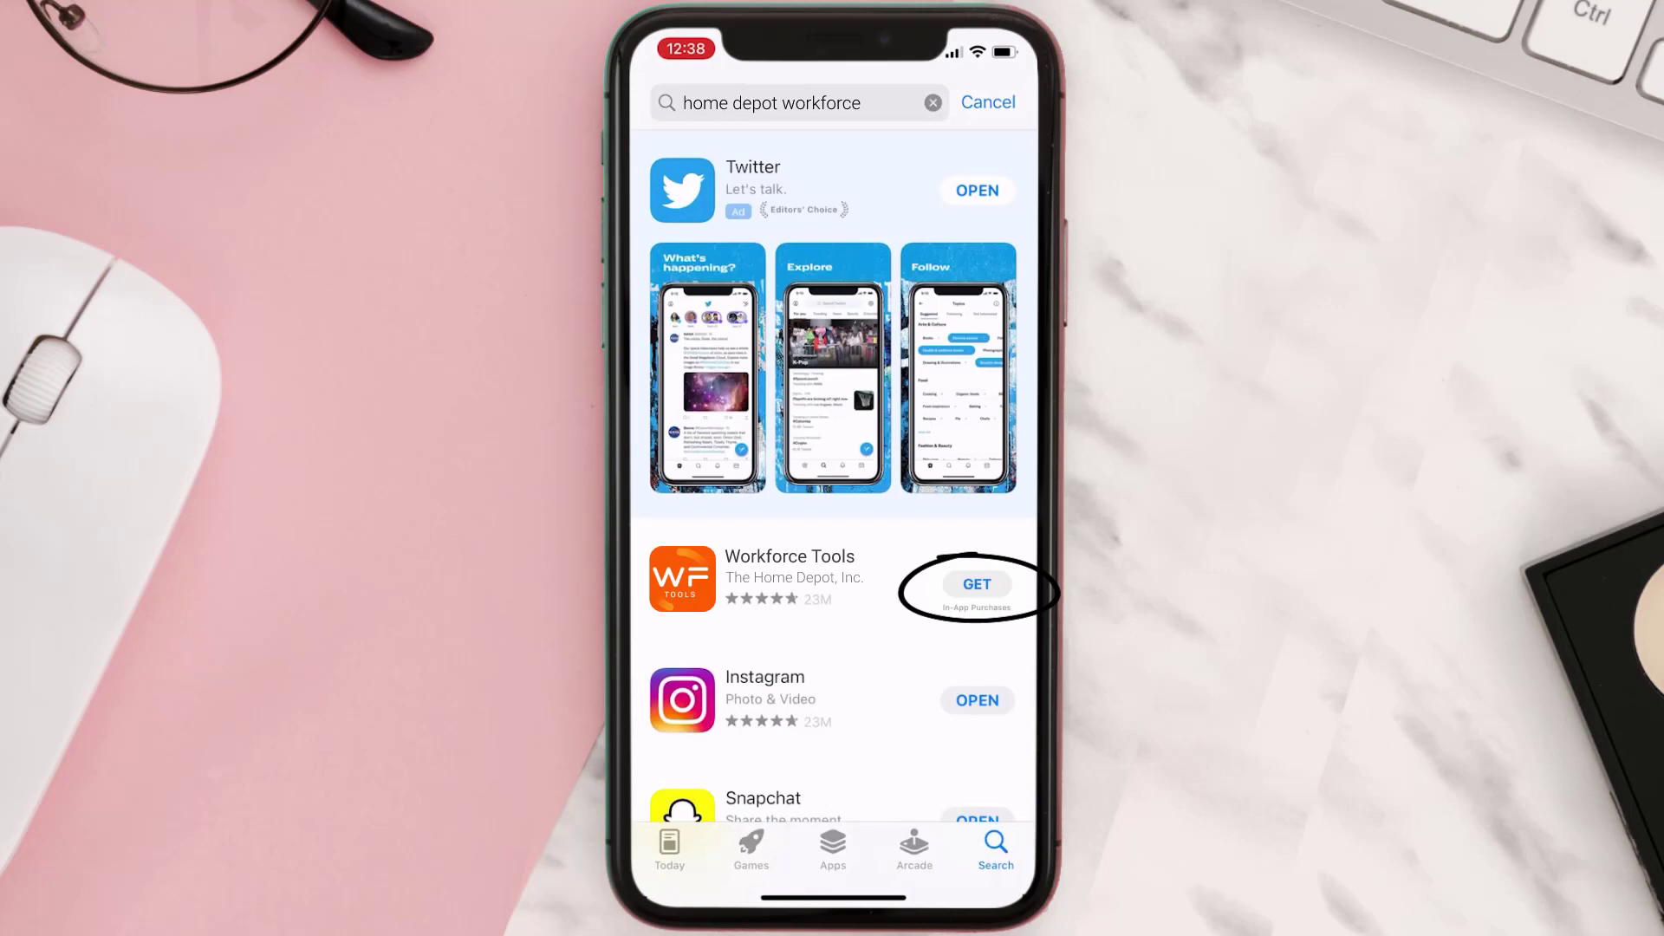
left_click(974, 585)
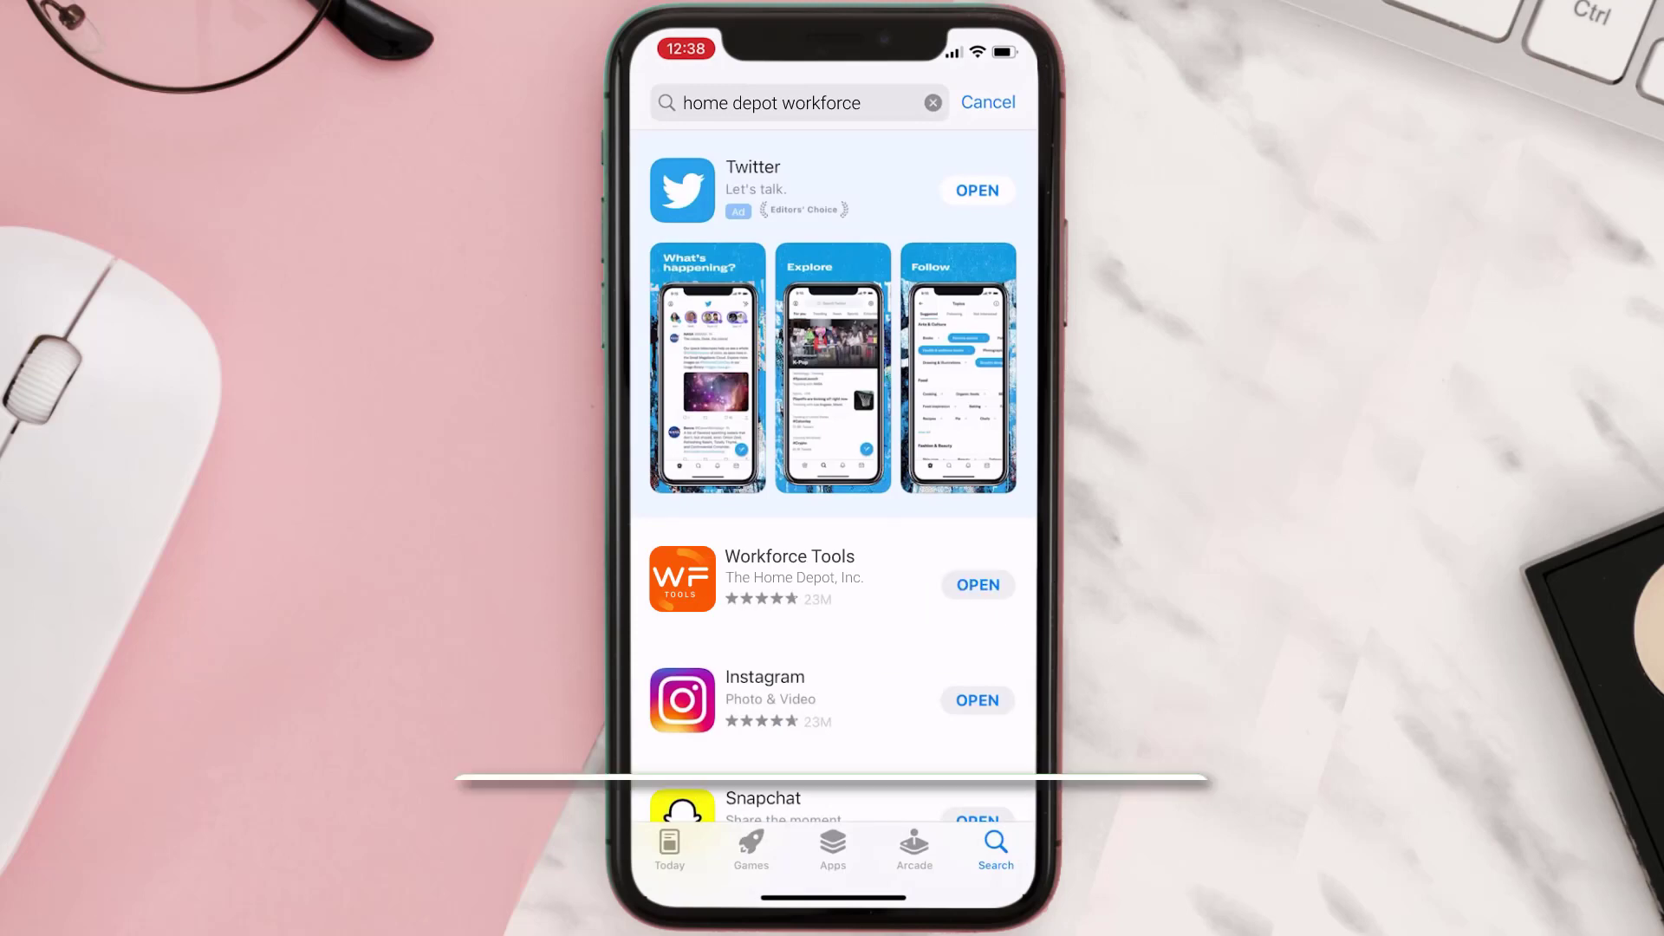